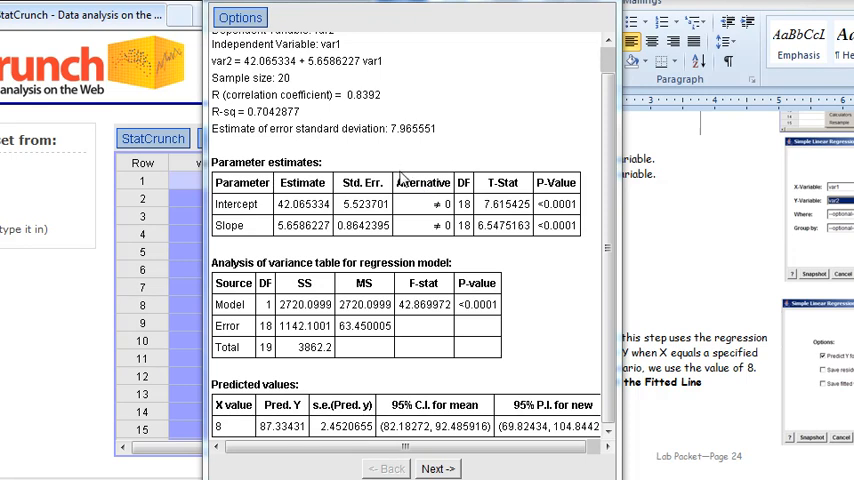
mouse_move(400, 185)
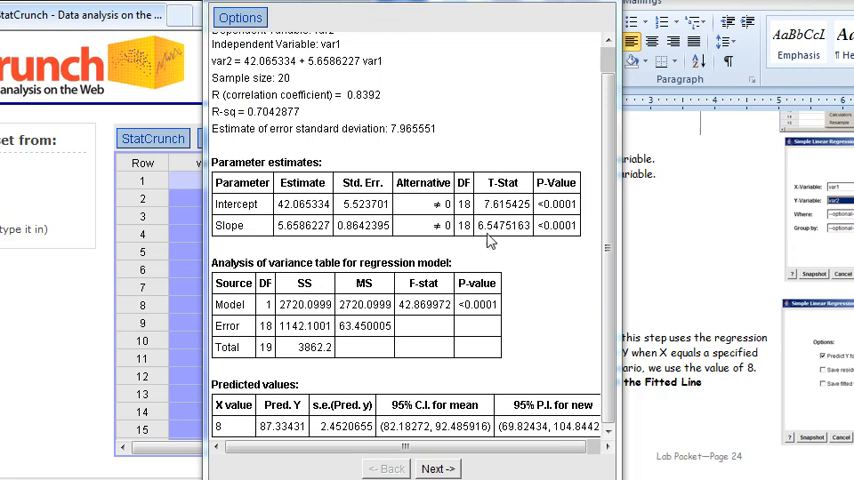
mouse_move(550, 255)
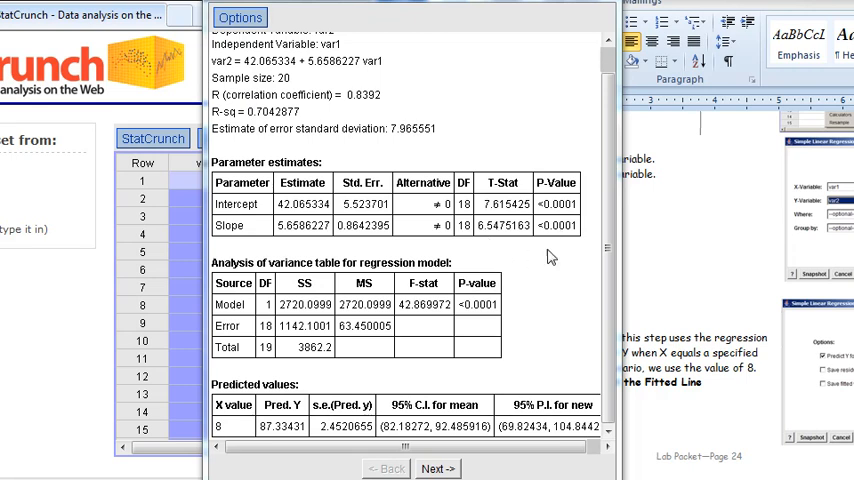
mouse_move(443, 425)
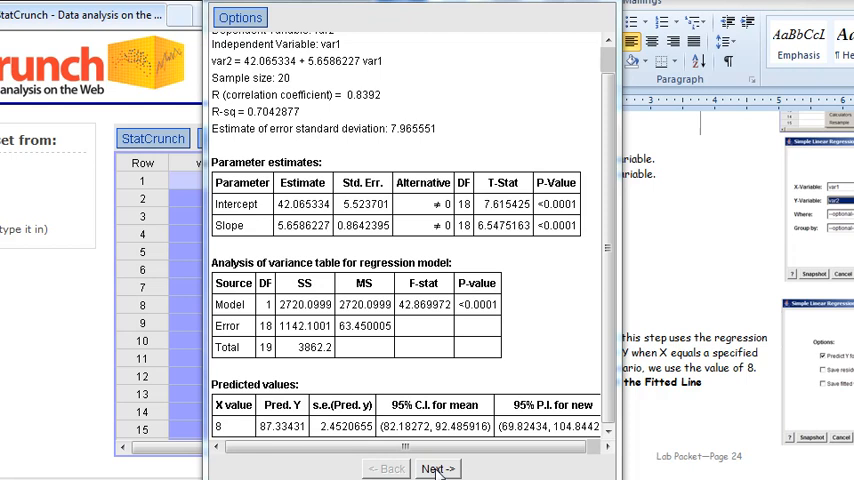
Open the Export to My Results form from the regression output's Options menu.
left_click(437, 468)
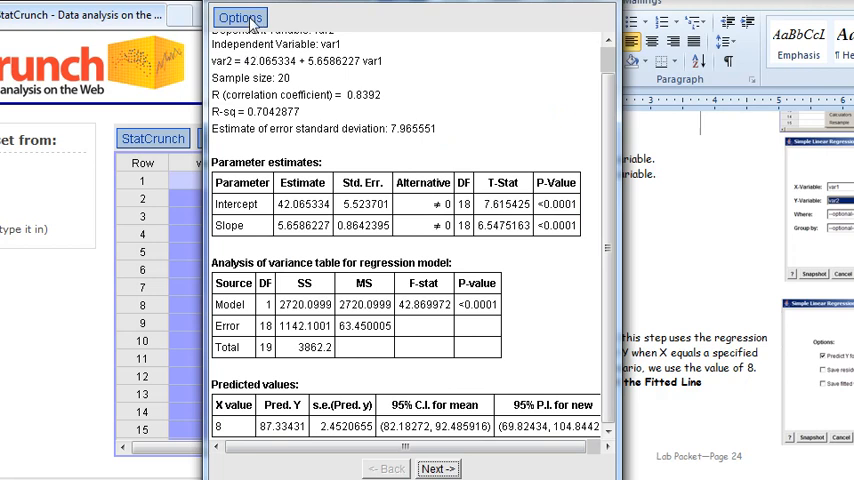
left_click(239, 17)
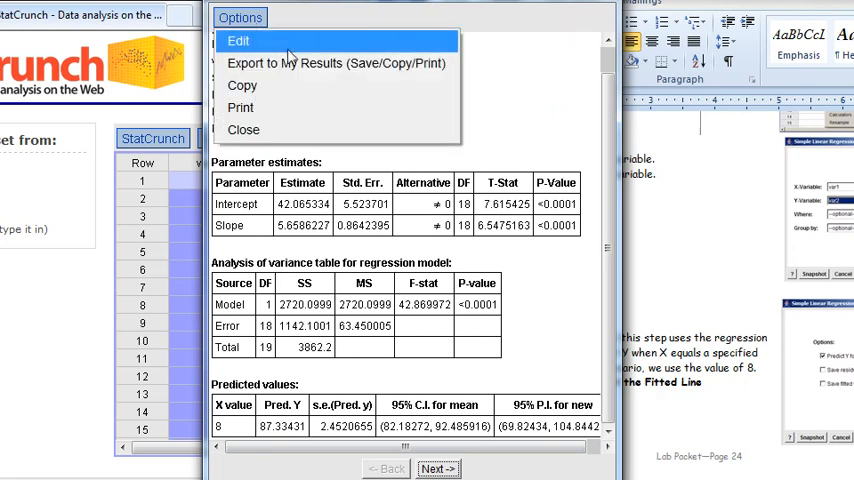
mouse_move(290, 63)
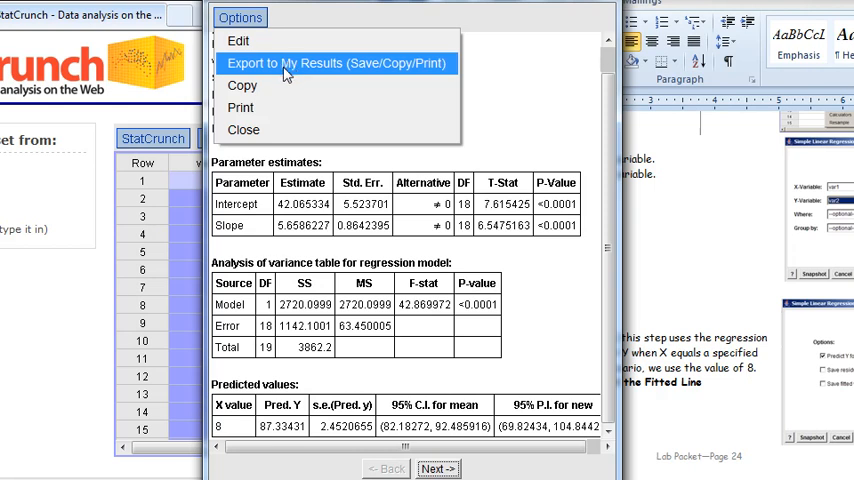
left_click(338, 63)
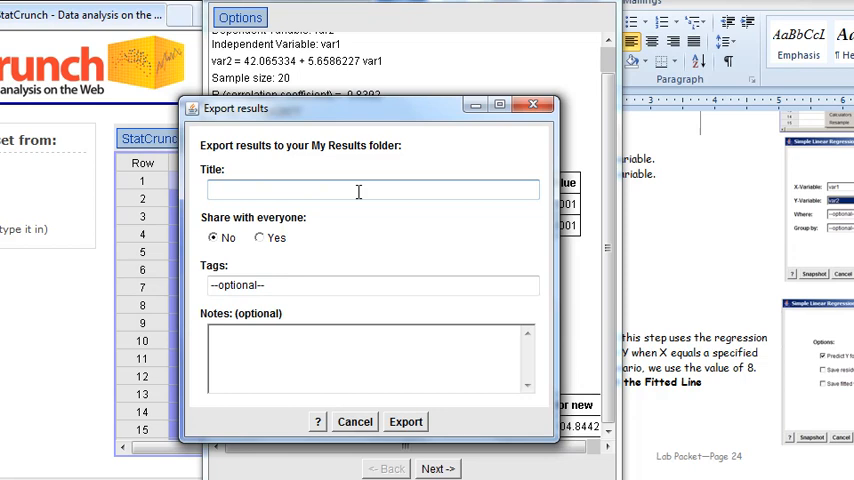
Export the results titled 'Lab 7 Correlational Test Results 4-12-11' and confirm the success message.
type("Lab 7 Corr")
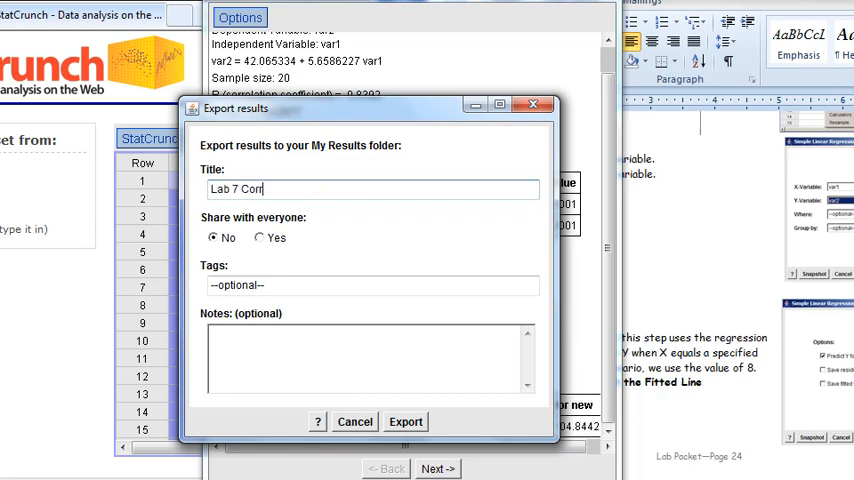
type("elational Test R")
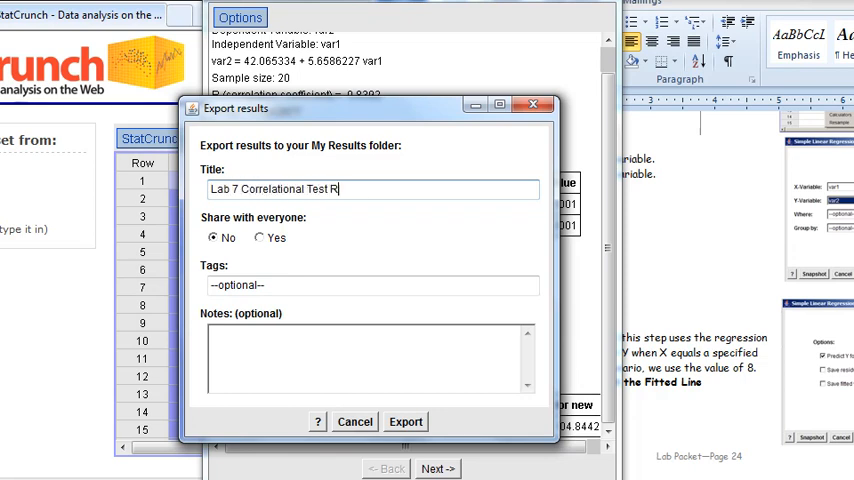
type("esults")
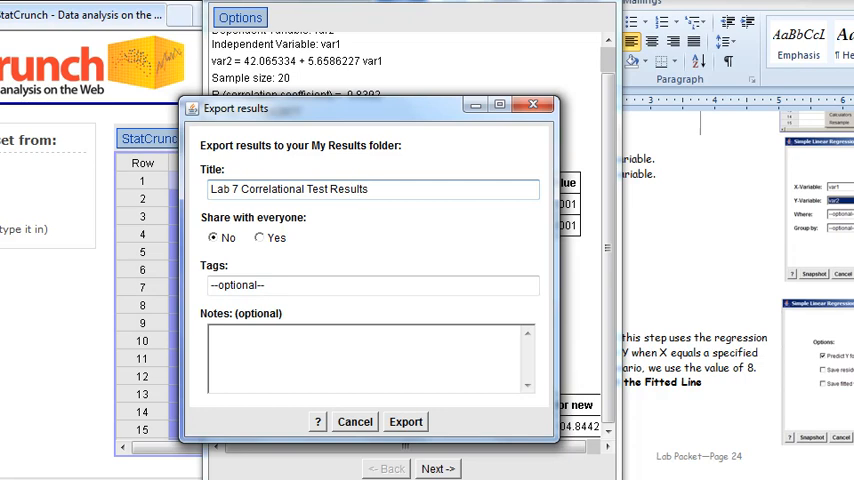
type("4")
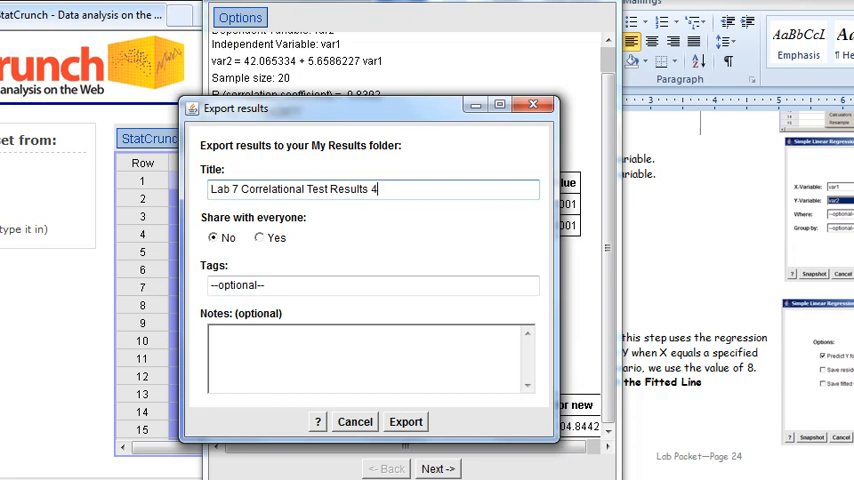
type("-")
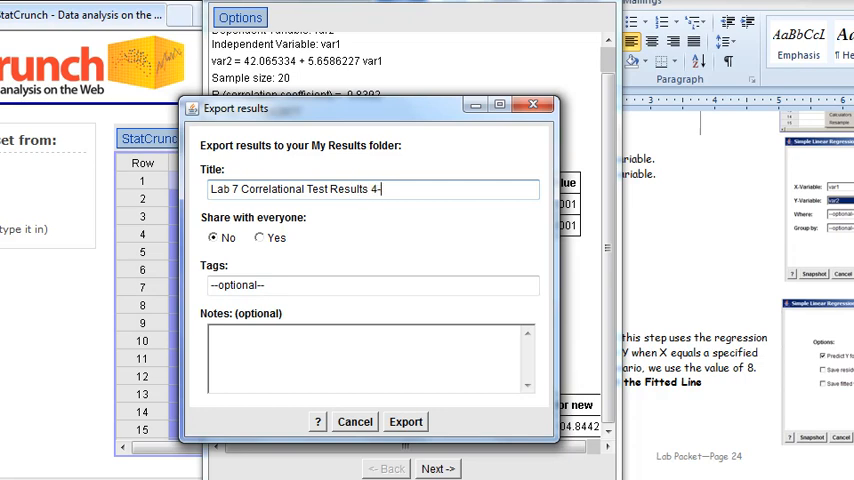
type("12-11")
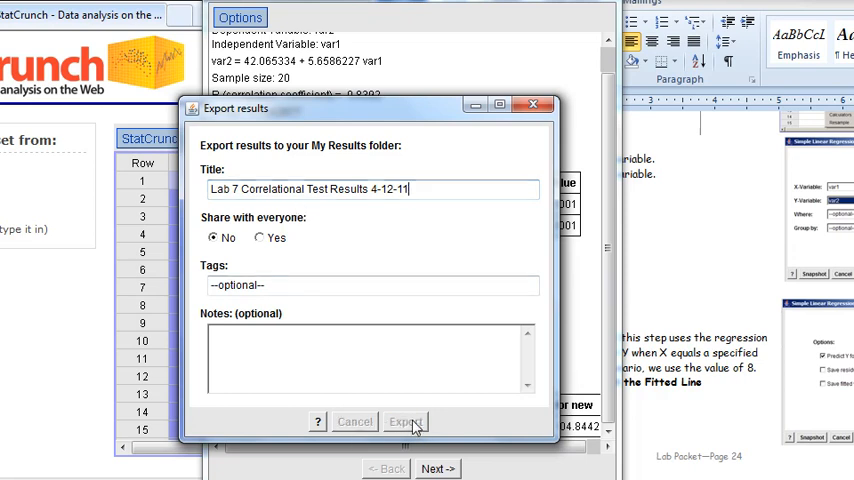
left_click(405, 421)
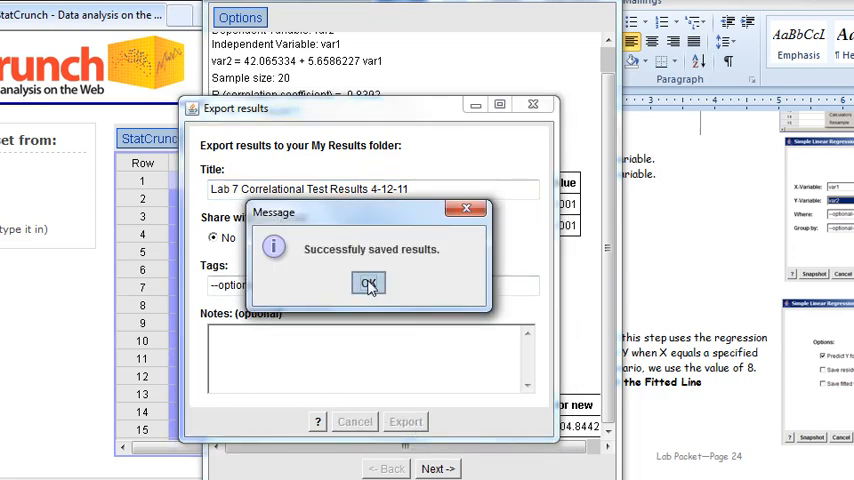
left_click(368, 283)
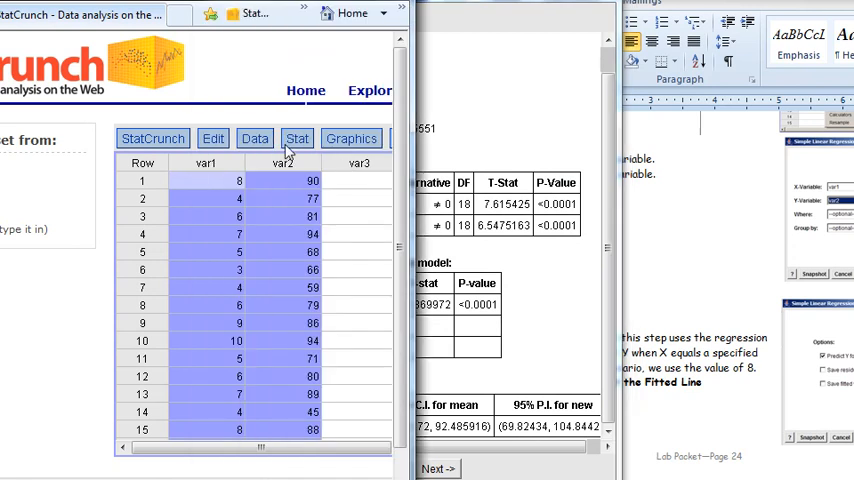
Open My StatCrunch > My Results and select the Lab 7 Correlational Test Results entry.
left_click(152, 138)
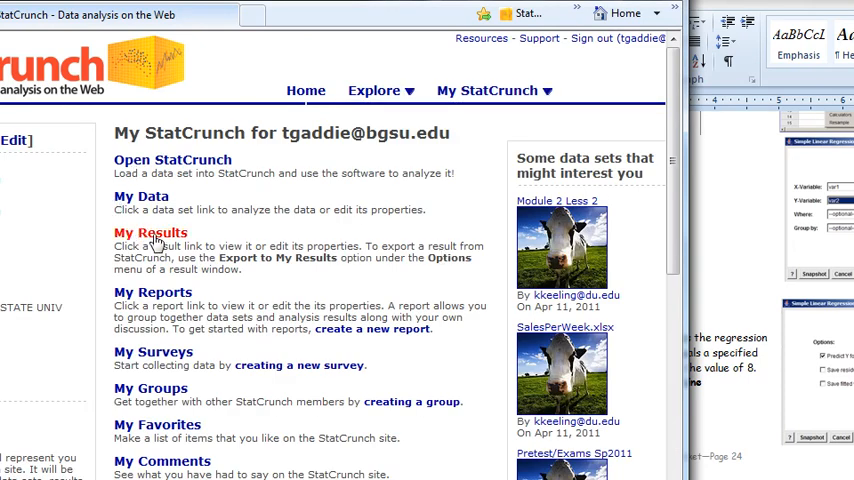
left_click(150, 232)
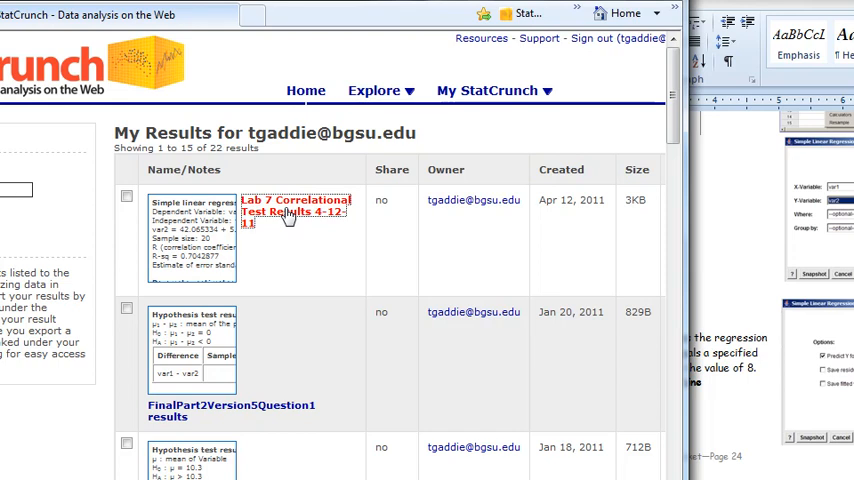
left_click(295, 205)
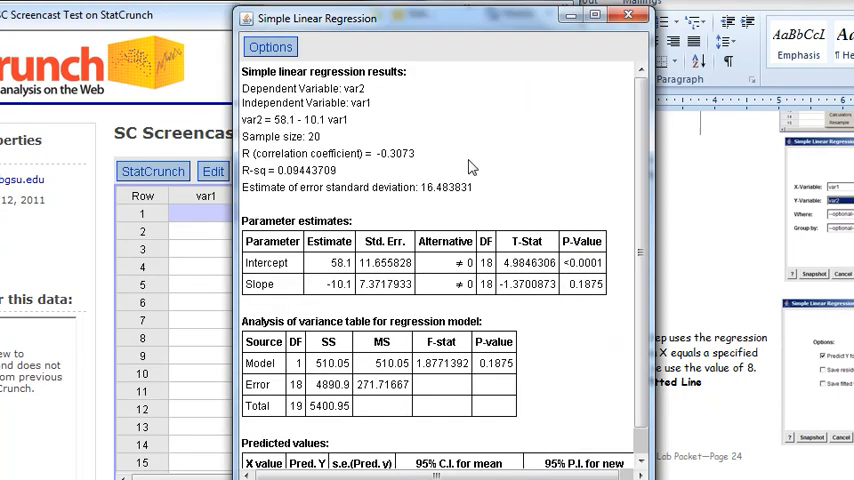
mouse_move(270, 47)
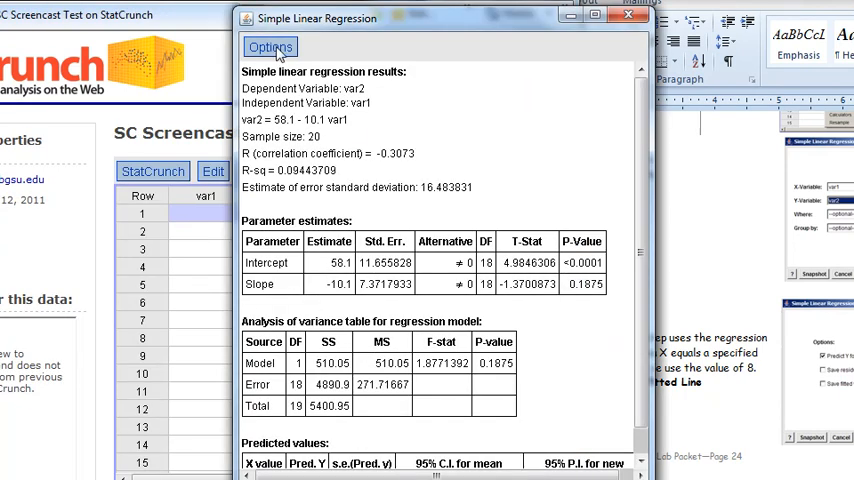
Copy the simple linear regression output through its Options menu.
left_click(270, 47)
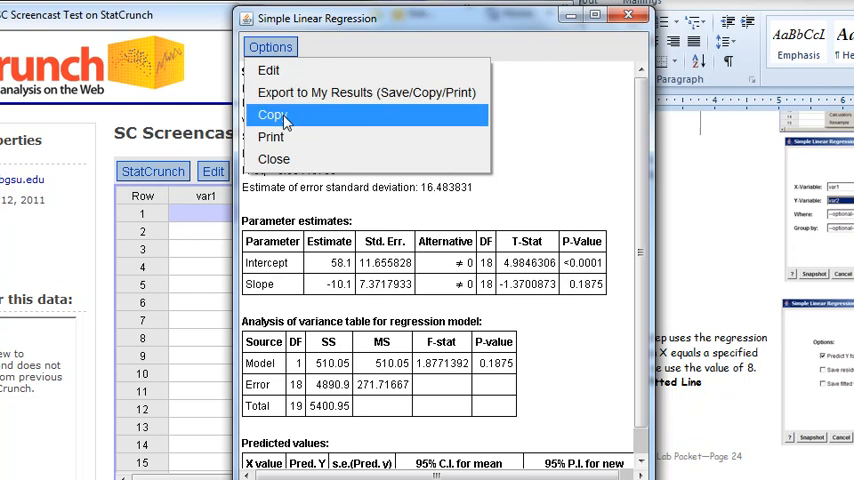
left_click(273, 114)
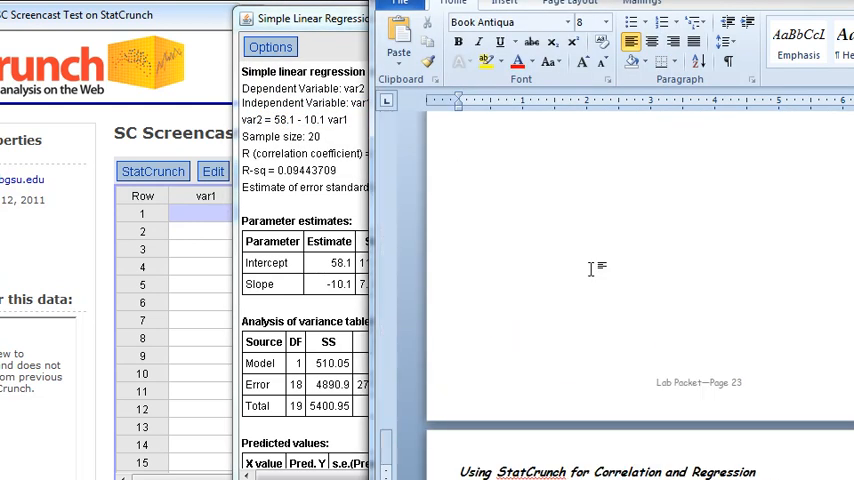
Paste the regression tables below item 8, Attached StatCrunch Output, in Word.
scroll("down", 3)
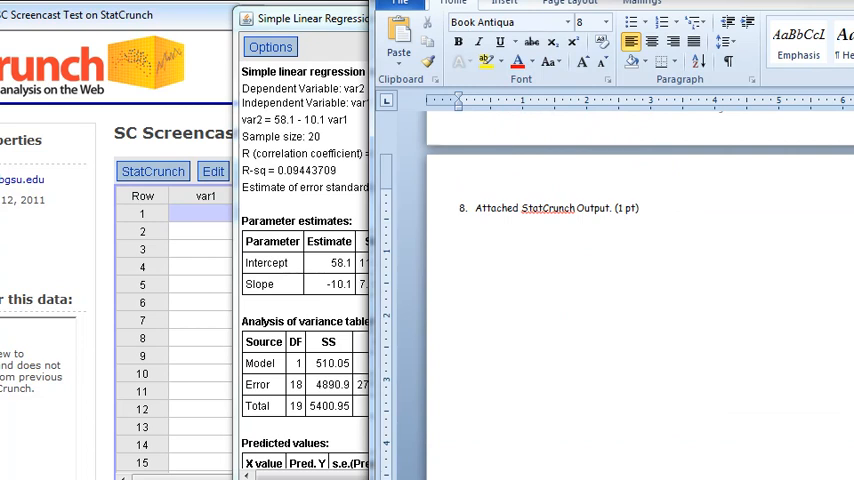
mouse_move(637, 314)
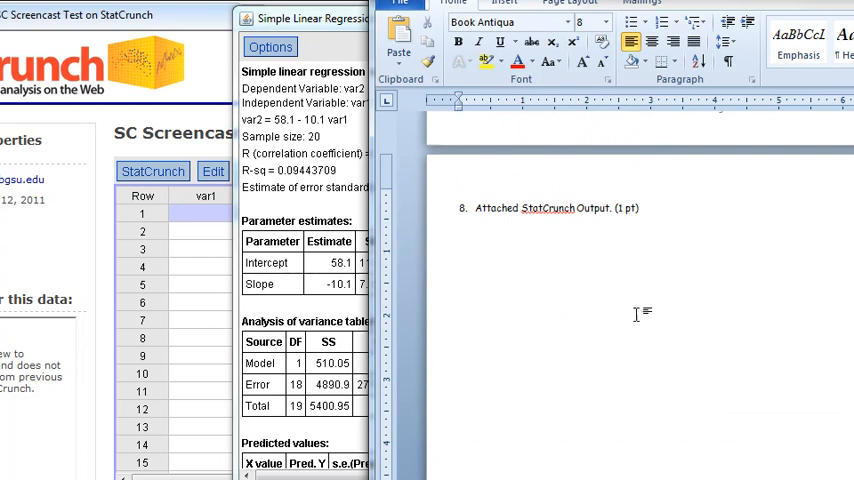
right_click(555, 208)
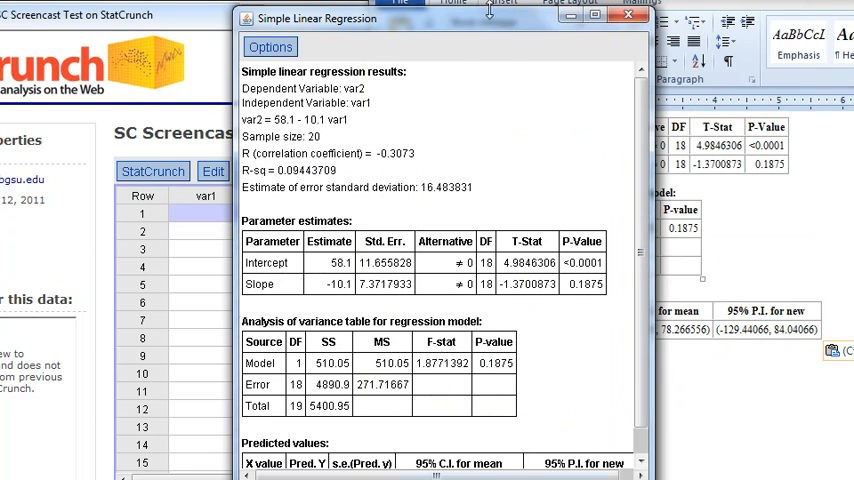
Advance the regression window to the var2 vs var1 fitted line plot.
left_click(437, 427)
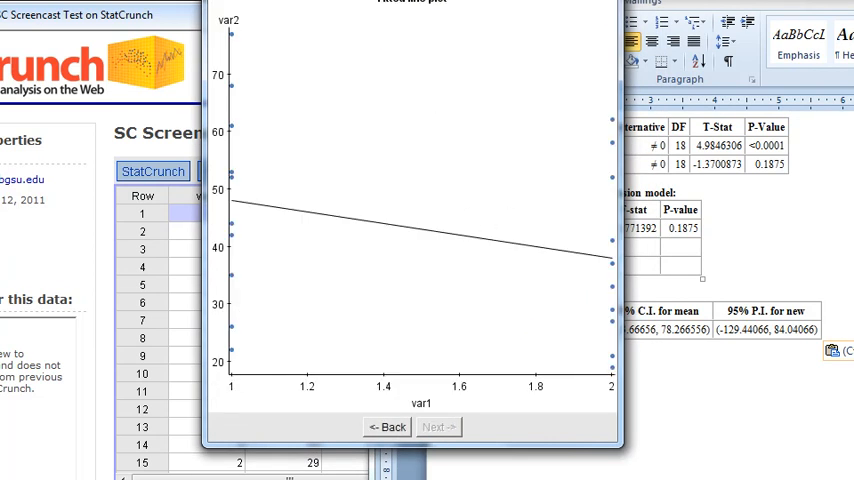
left_click(221, 80)
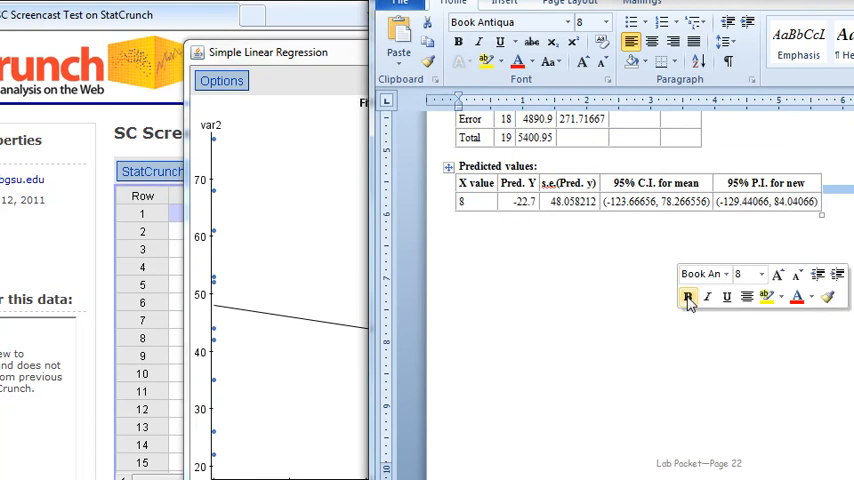
Paste the fitted line plot below the regression tables in the Word document.
left_click(688, 296)
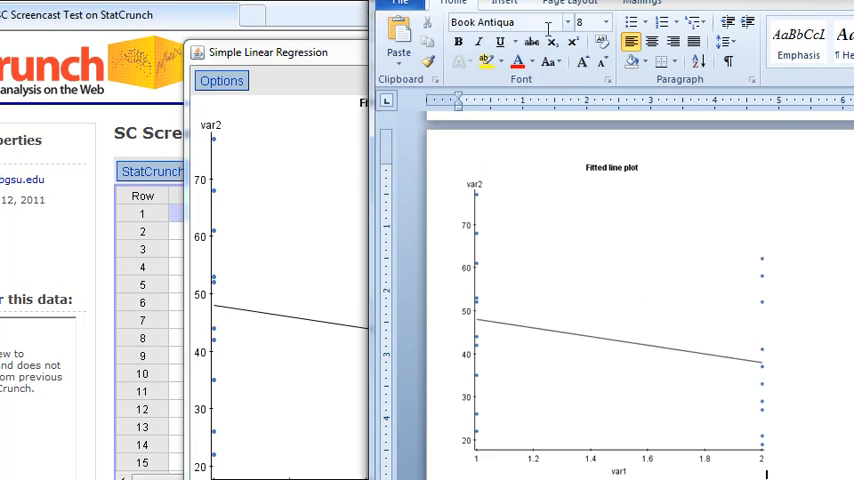
mouse_move(306, 328)
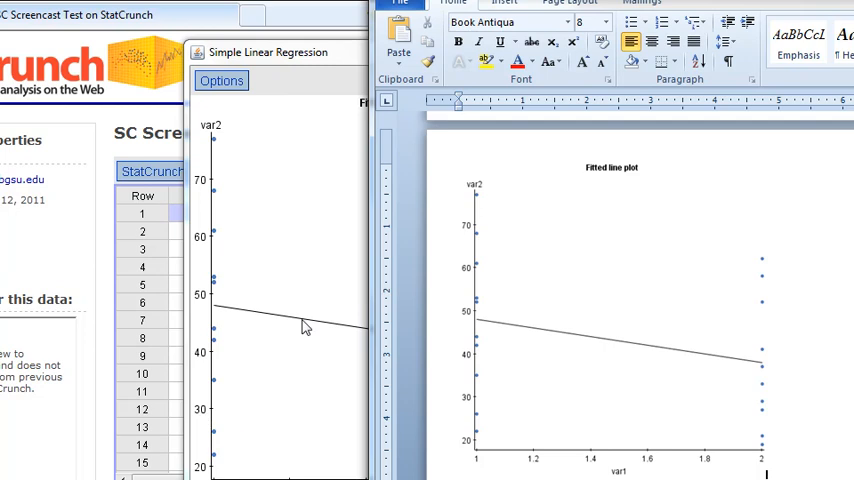